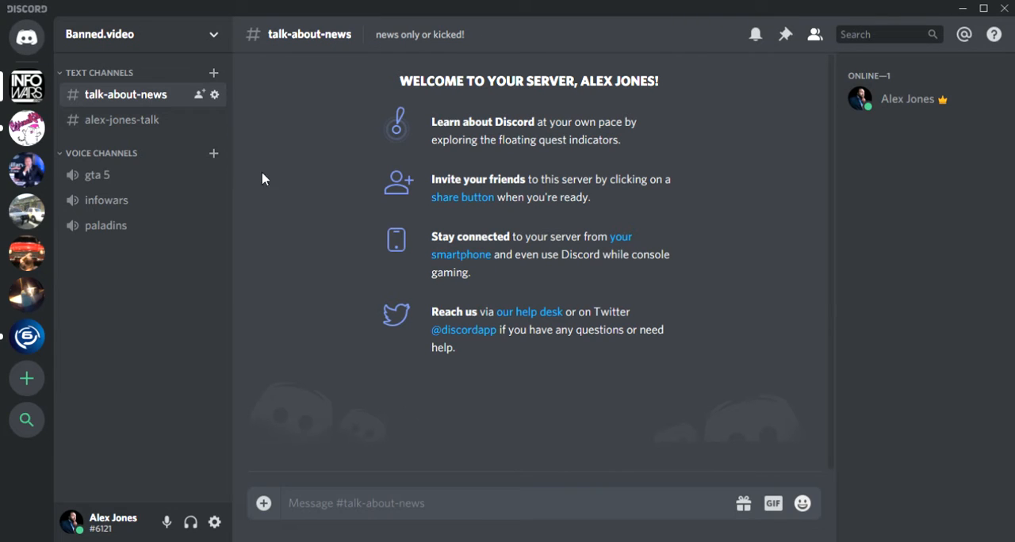
mouse_move(241, 173)
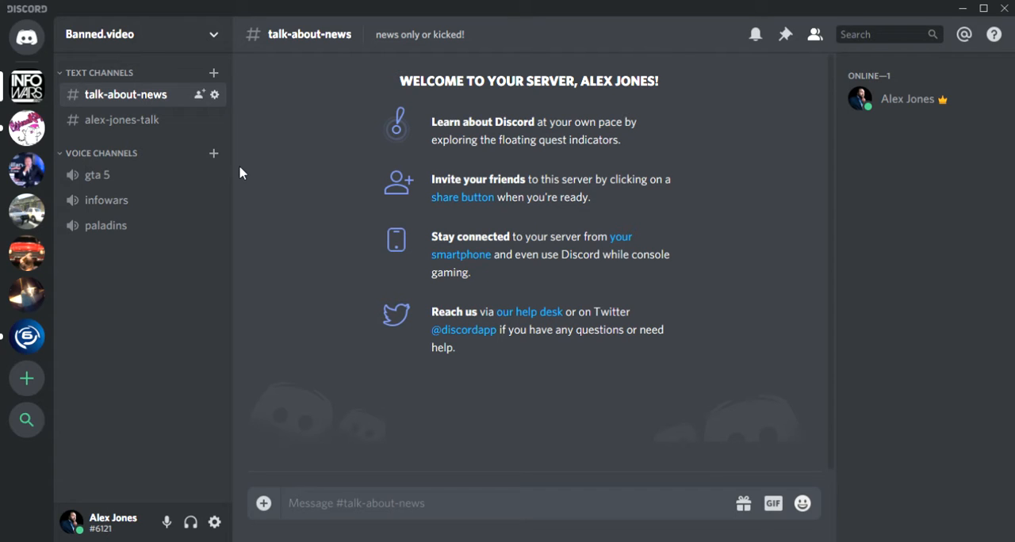
mouse_move(271, 281)
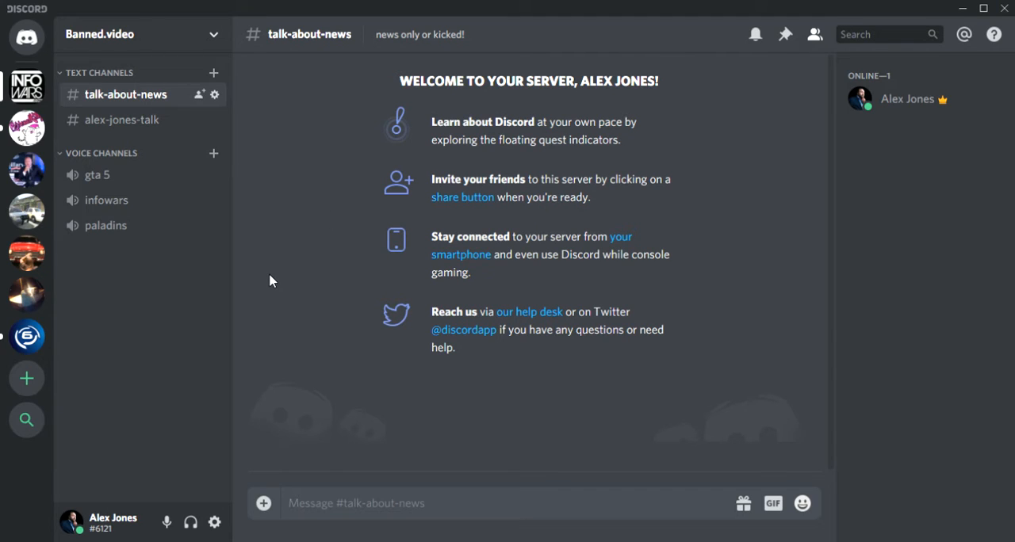
- Switch to the alex-jones-talk text channel in the Banned.video server
left_click(25, 35)
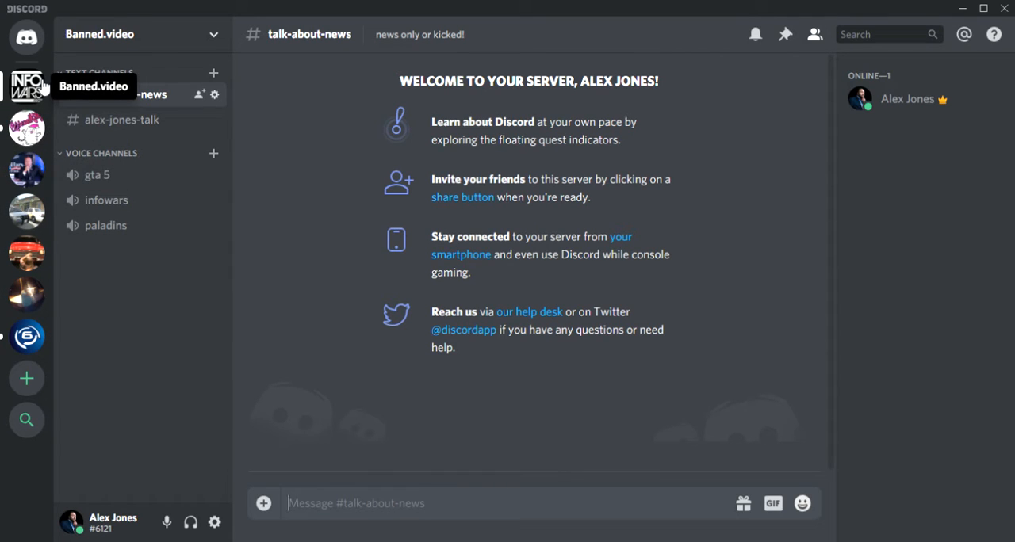
mouse_move(254, 238)
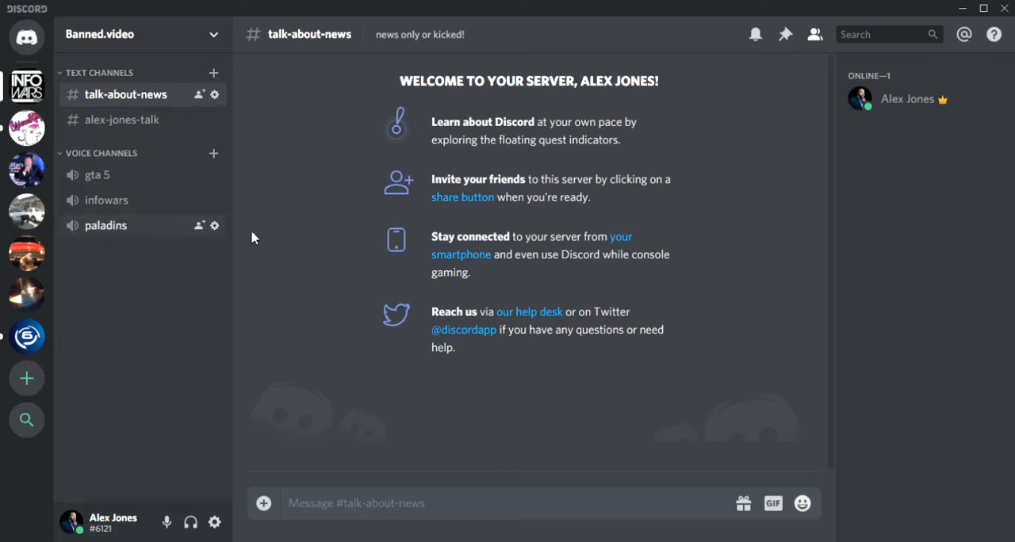
mouse_move(300, 201)
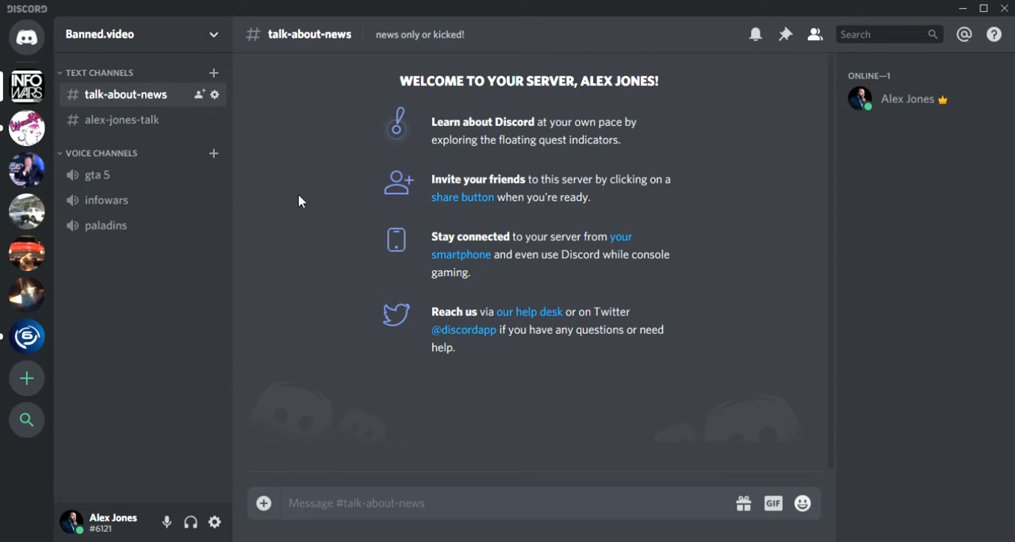
mouse_move(295, 133)
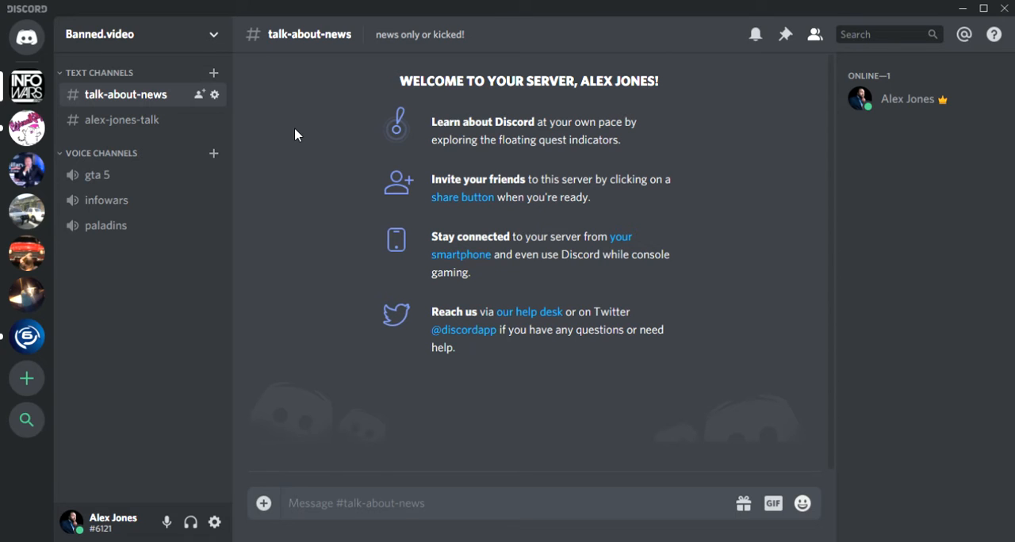
mouse_move(151, 146)
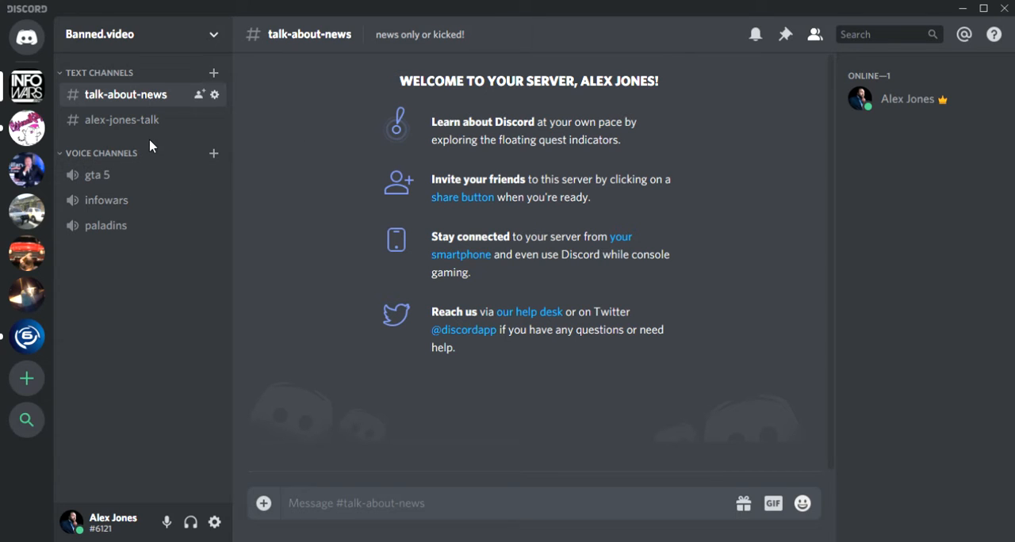
mouse_move(143, 108)
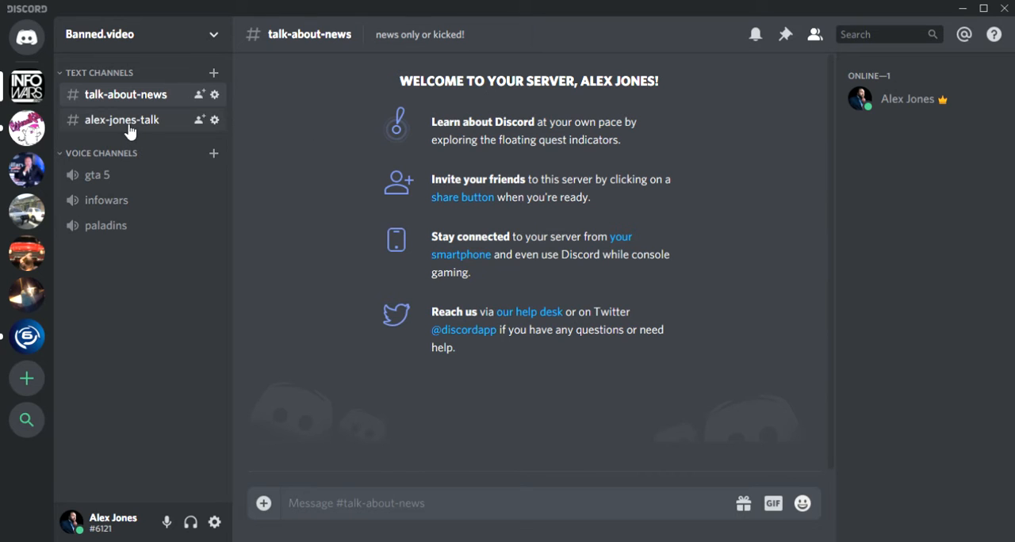
left_click(121, 121)
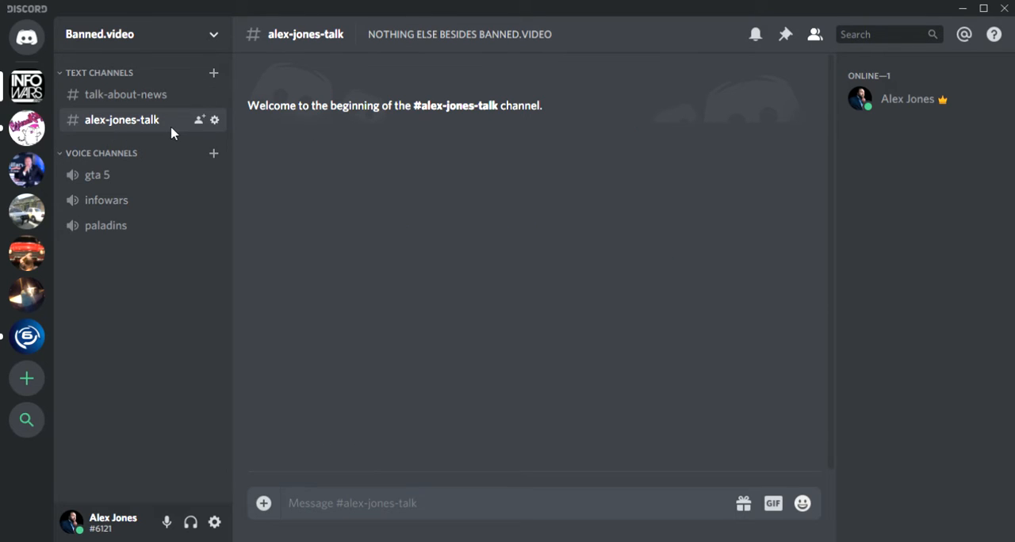
mouse_move(125, 95)
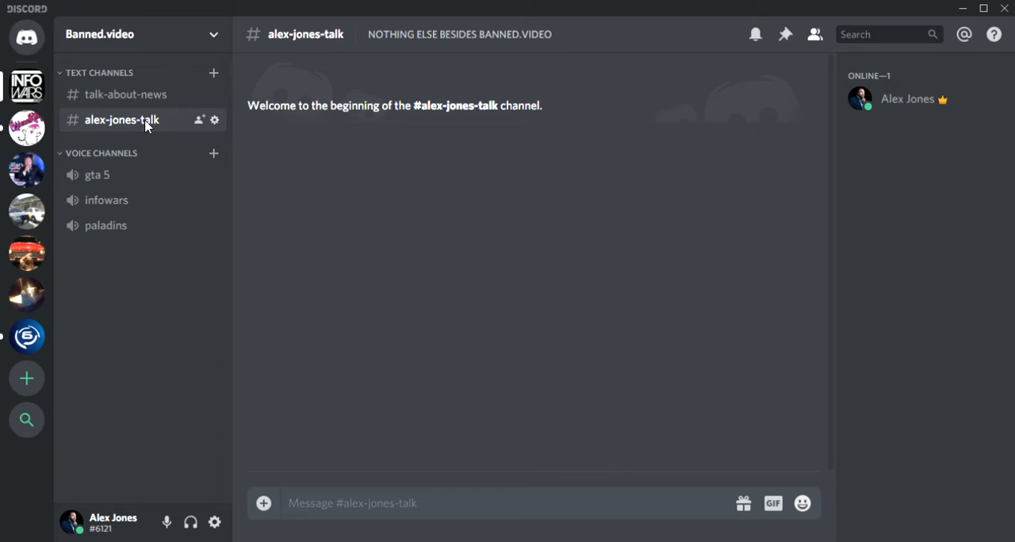
mouse_move(196, 155)
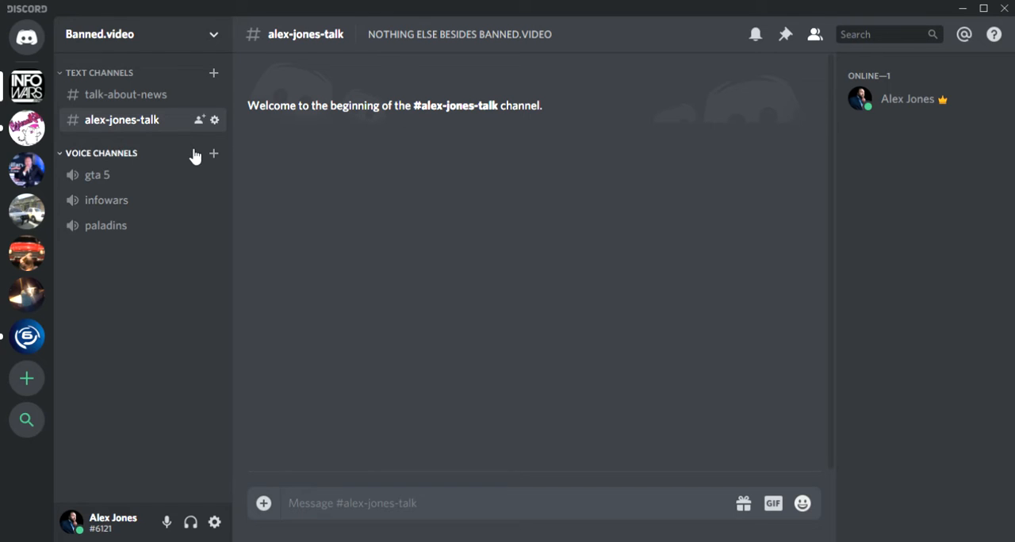
mouse_move(200, 120)
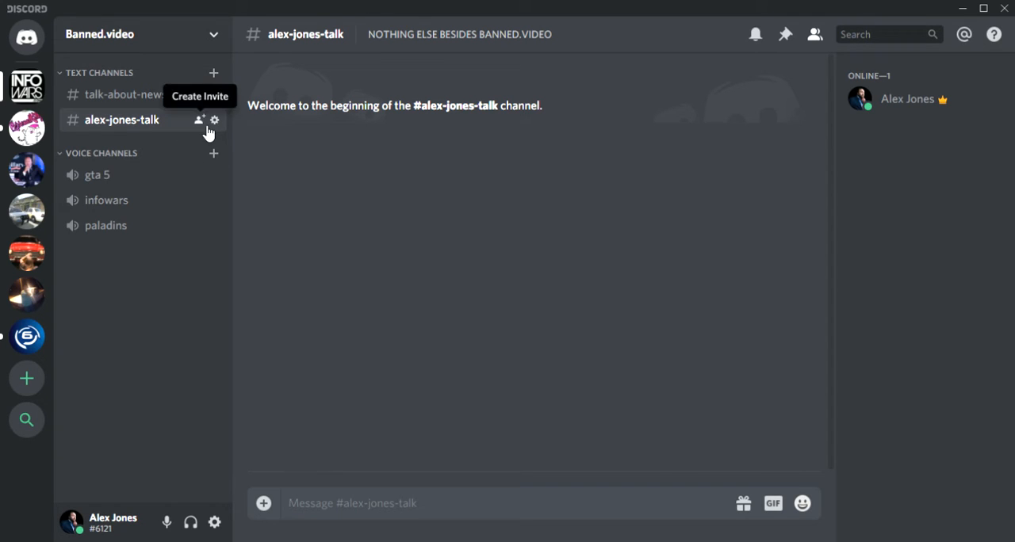
mouse_move(202, 128)
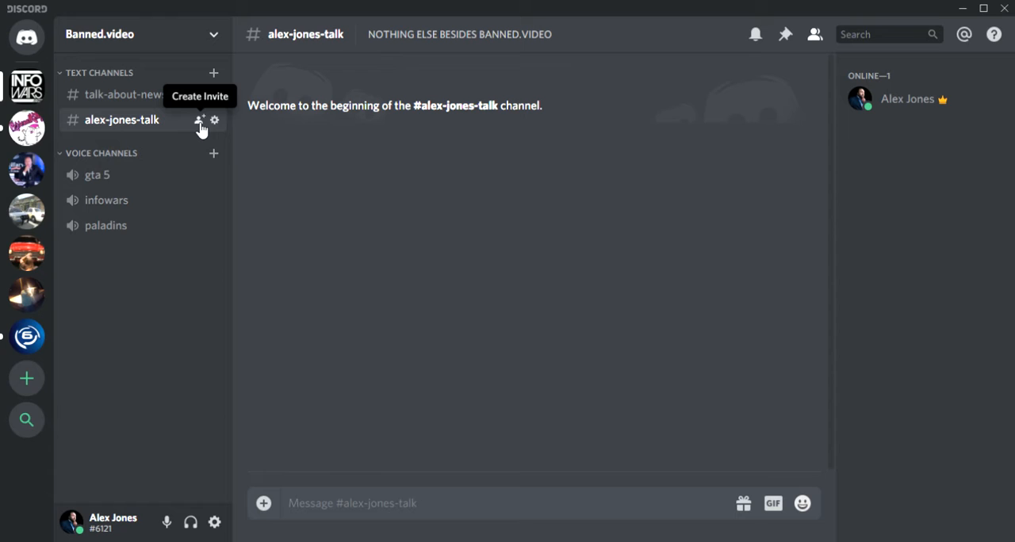
- Generate an alex-jones-talk invite link with Expire After set to Never and Max Uses No limit
left_click(199, 120)
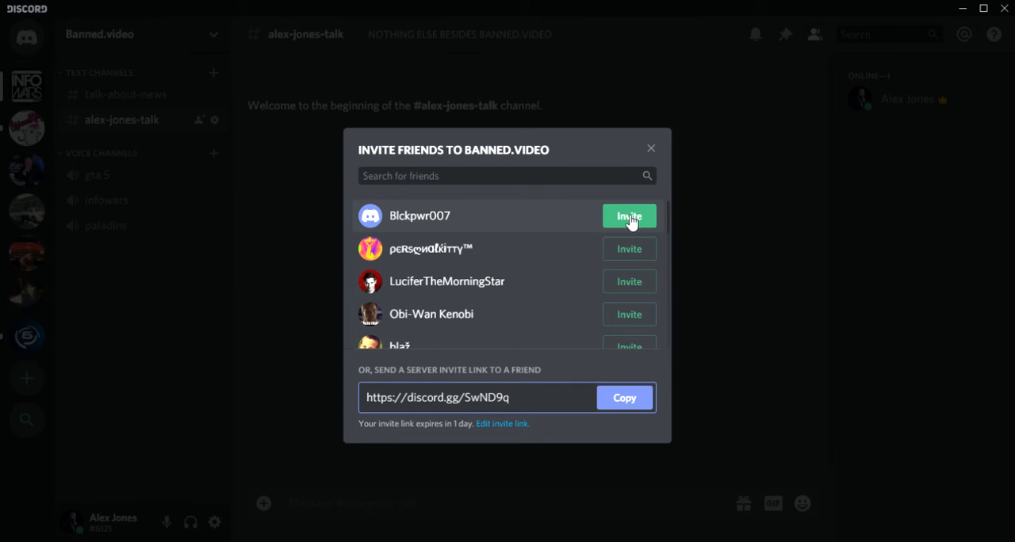
mouse_move(652, 214)
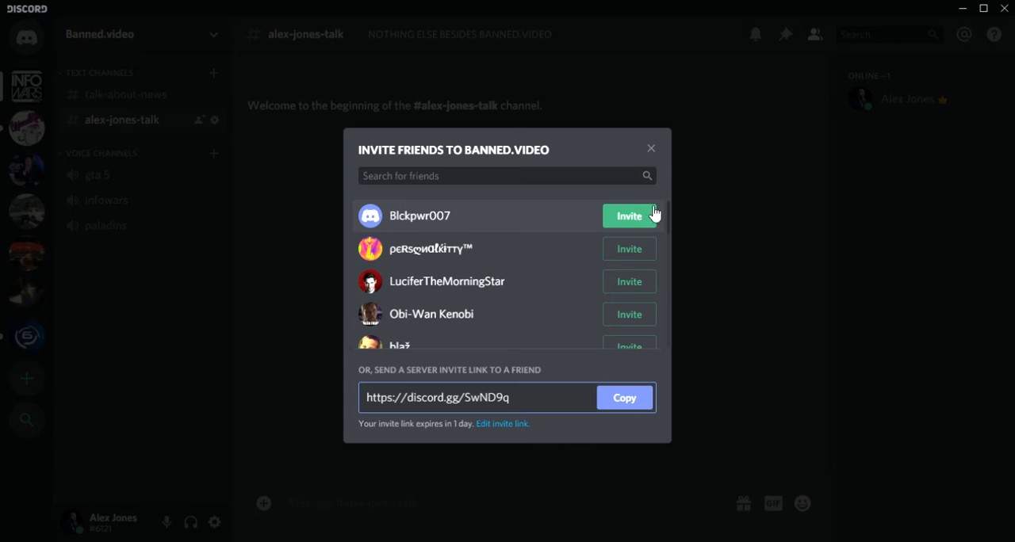
mouse_move(516, 349)
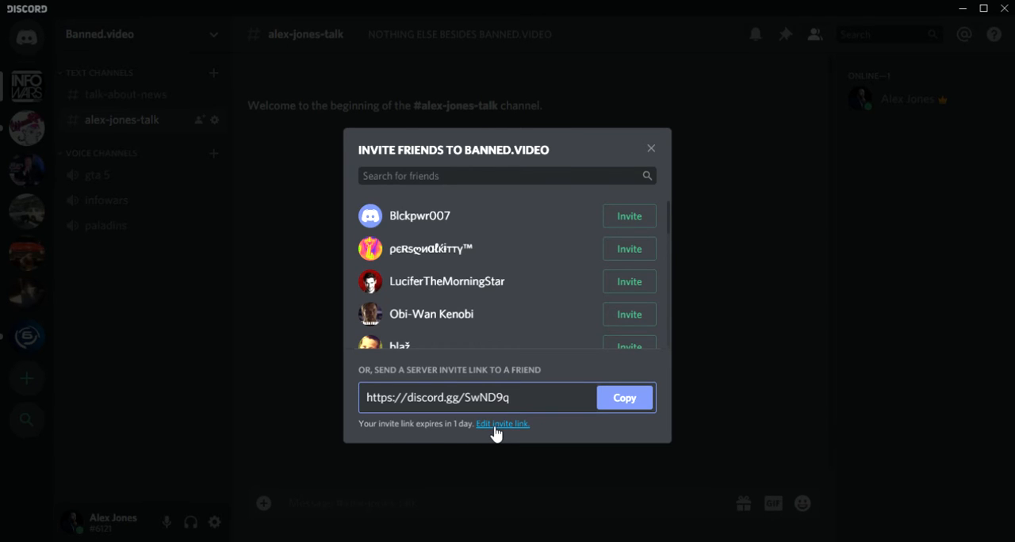
left_click(501, 423)
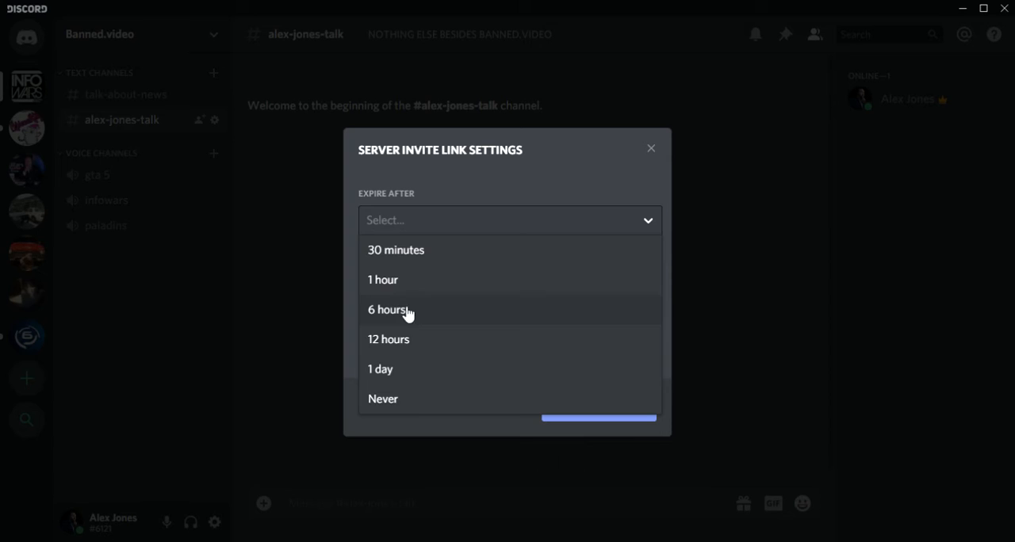
left_click(382, 400)
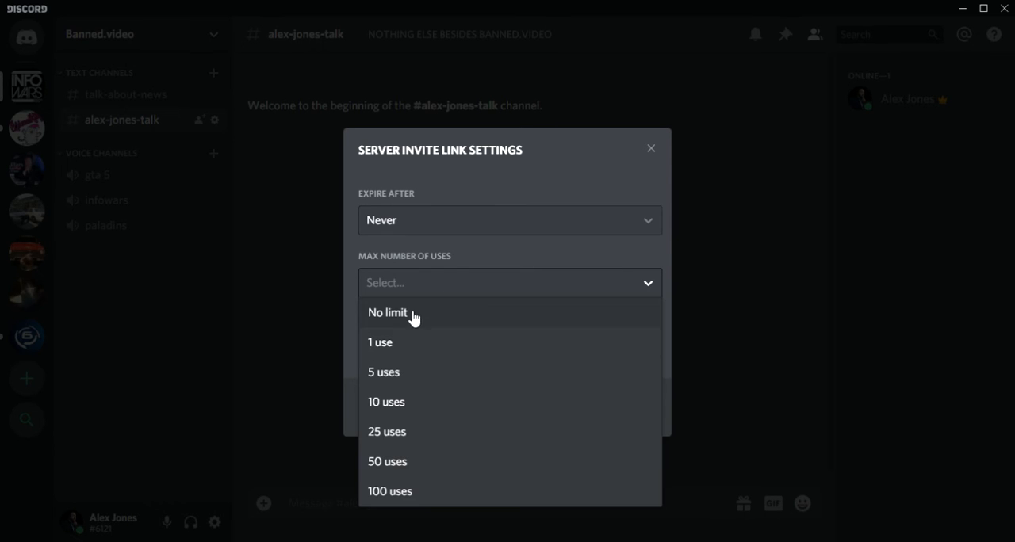
left_click(387, 312)
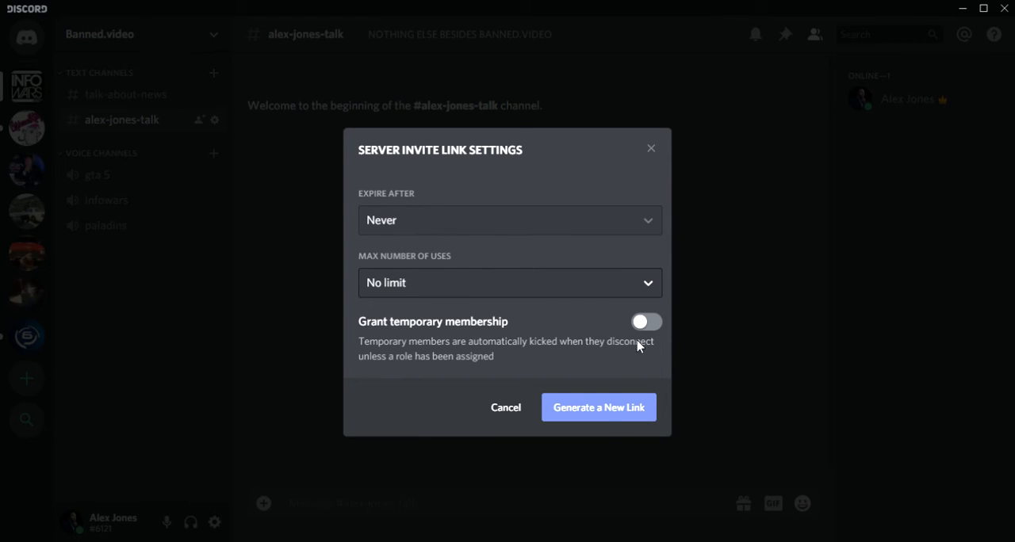
left_click(598, 406)
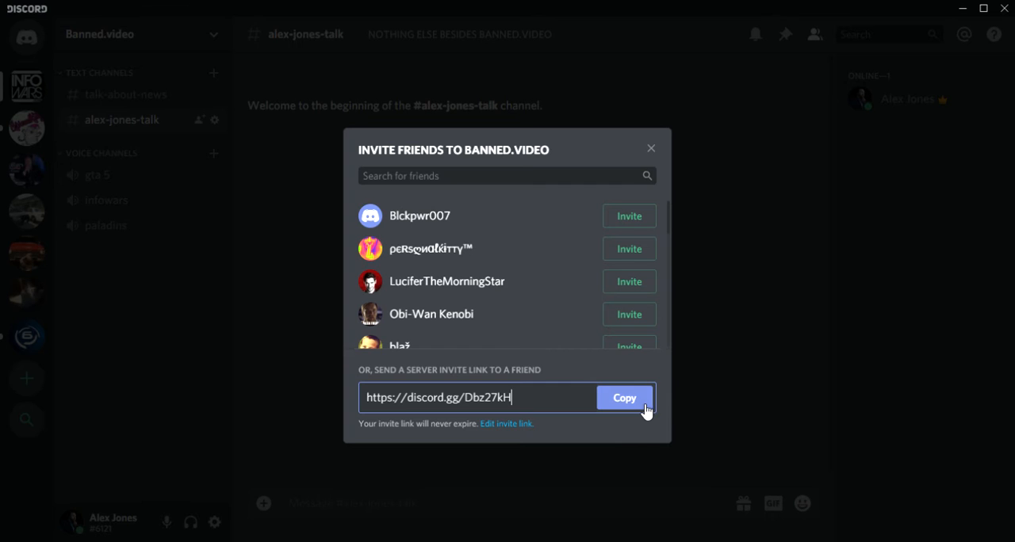
mouse_move(764, 117)
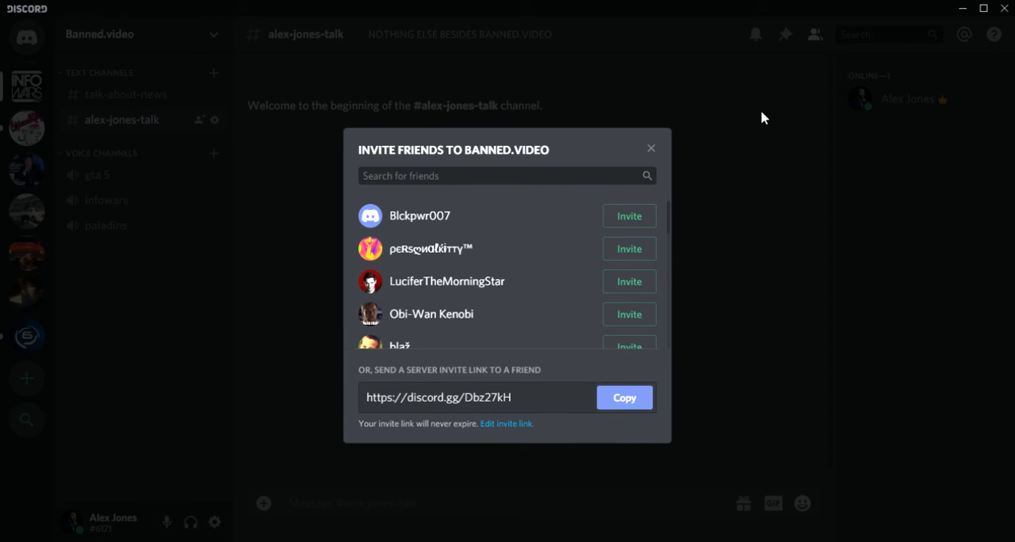
left_click(650, 149)
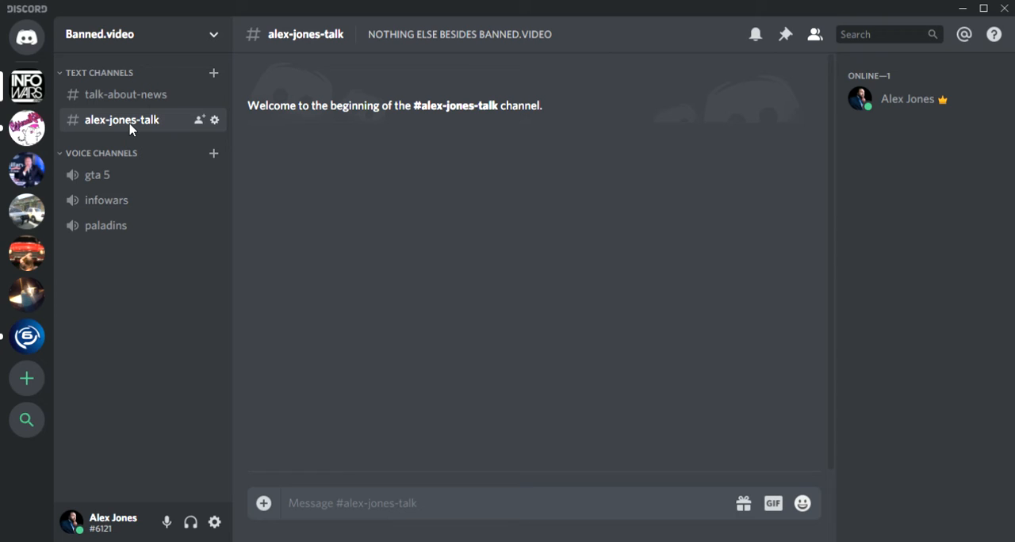
mouse_move(125, 95)
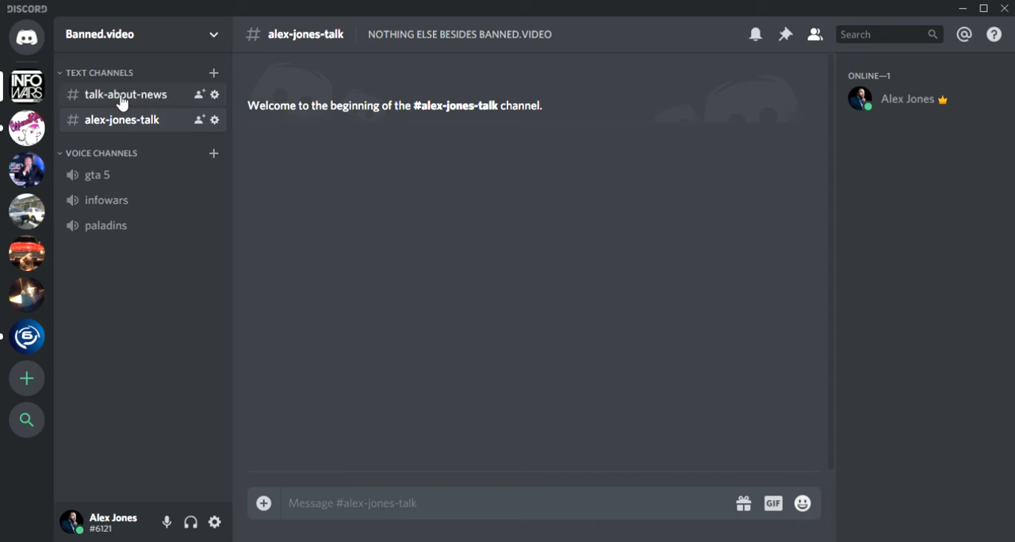
mouse_move(142, 102)
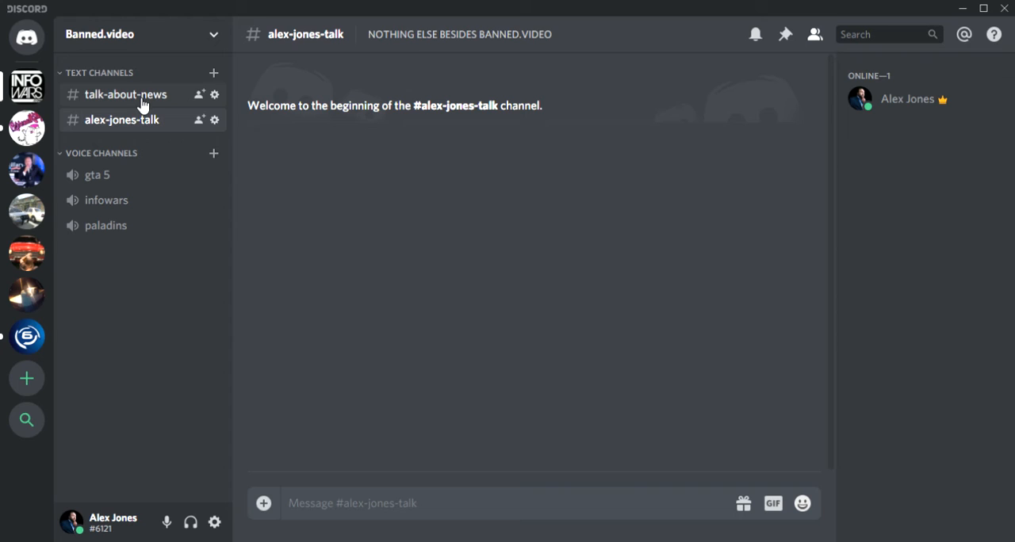
left_click(125, 95)
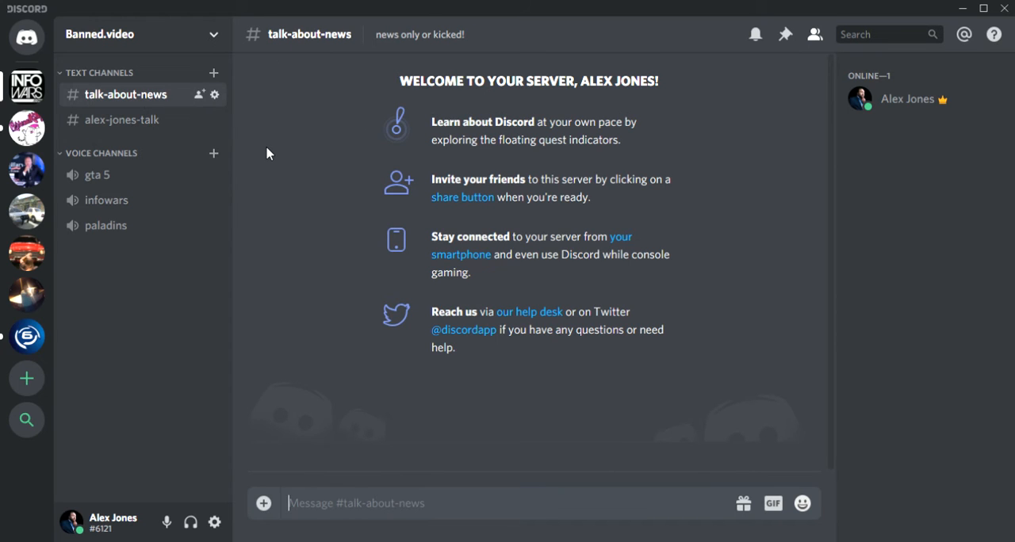
mouse_move(156, 101)
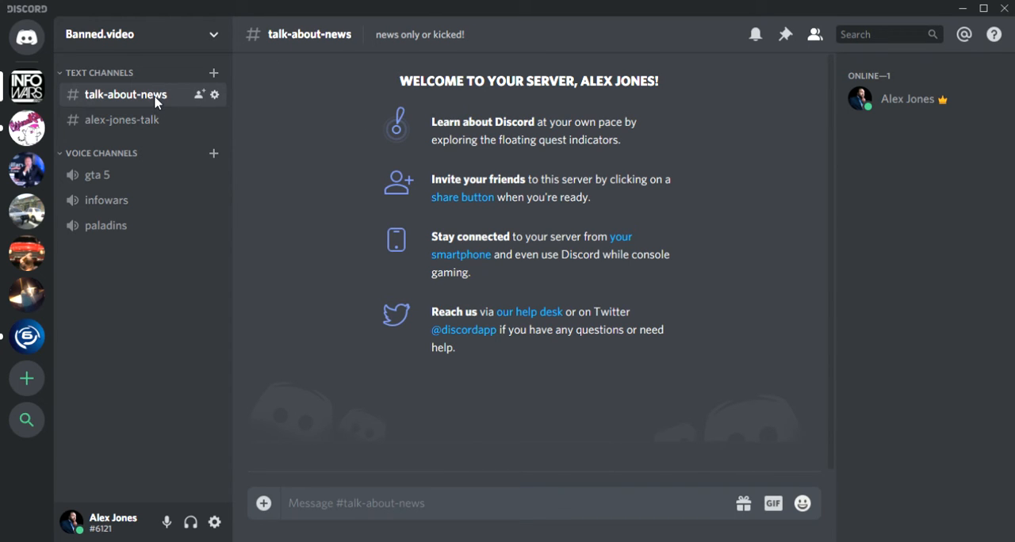
mouse_move(328, 87)
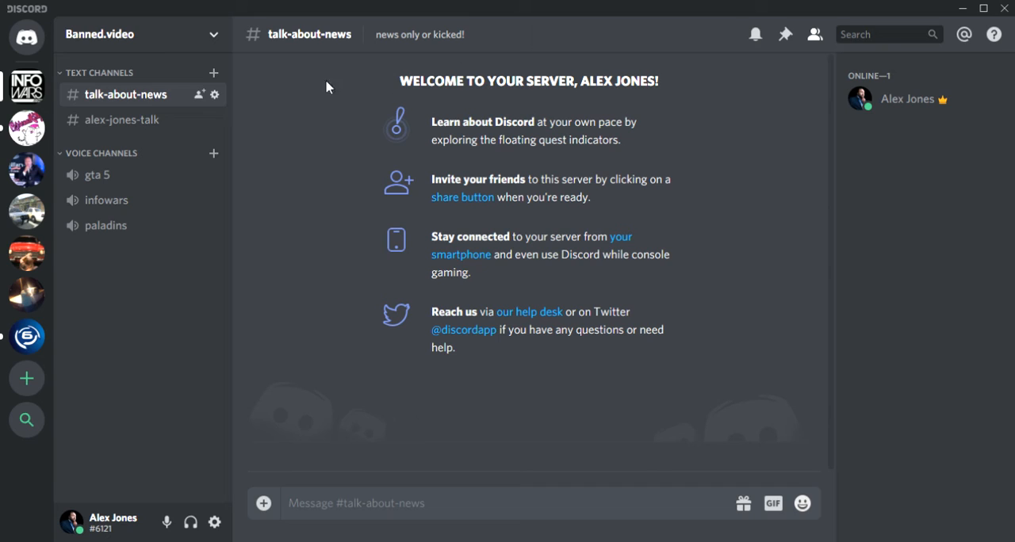
mouse_move(107, 136)
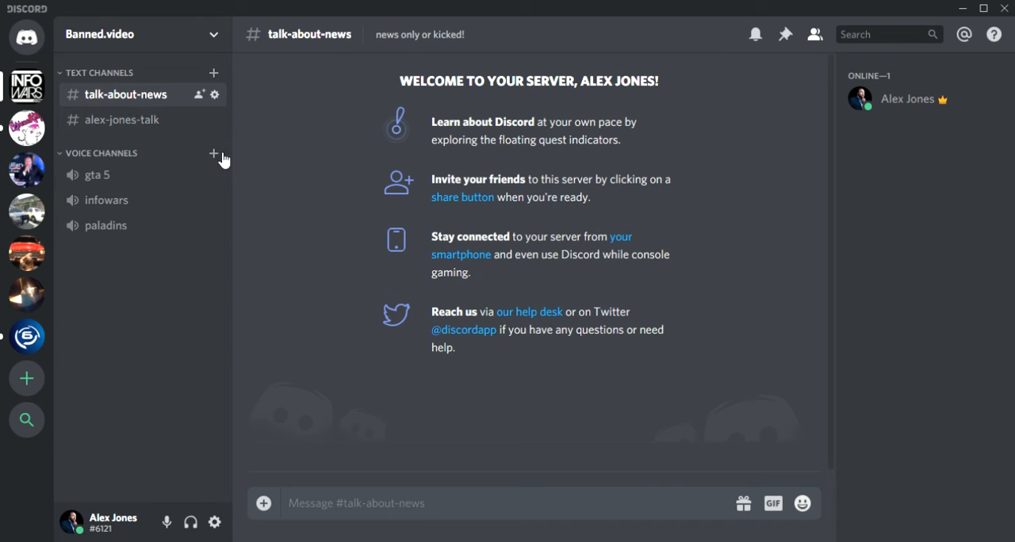
mouse_move(463, 146)
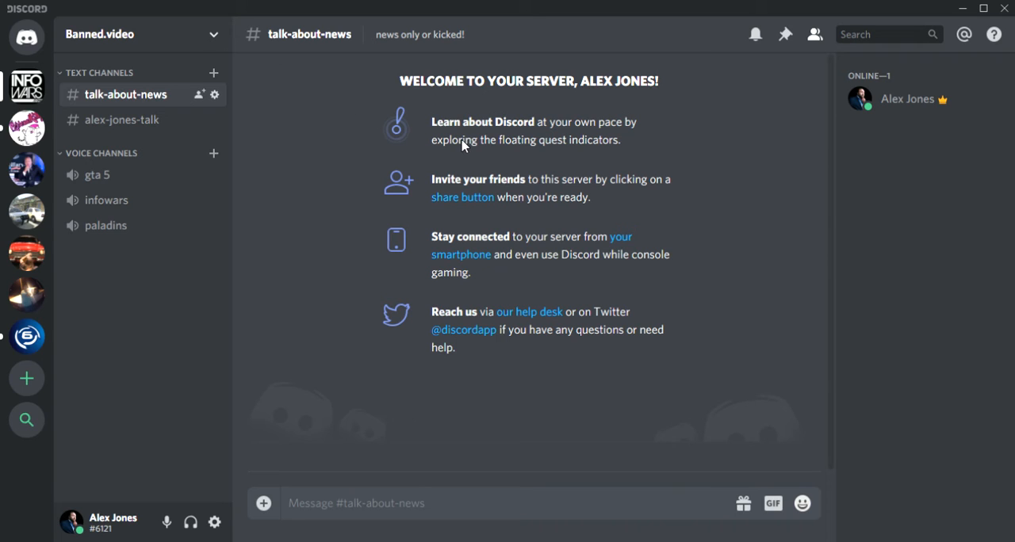
- Send the copied text-channel invite link as a message in alex-jones-talk
left_click(122, 120)
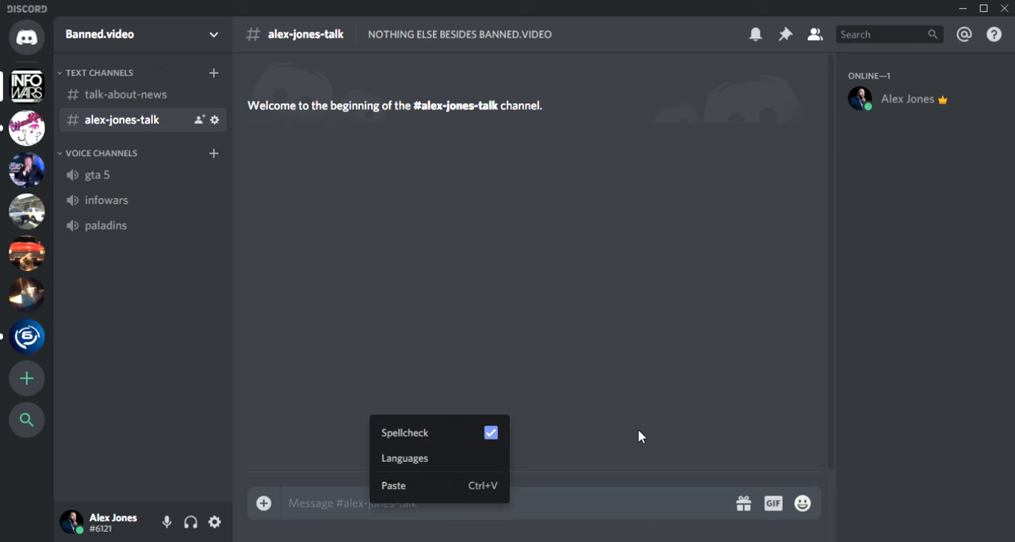
left_click(393, 485)
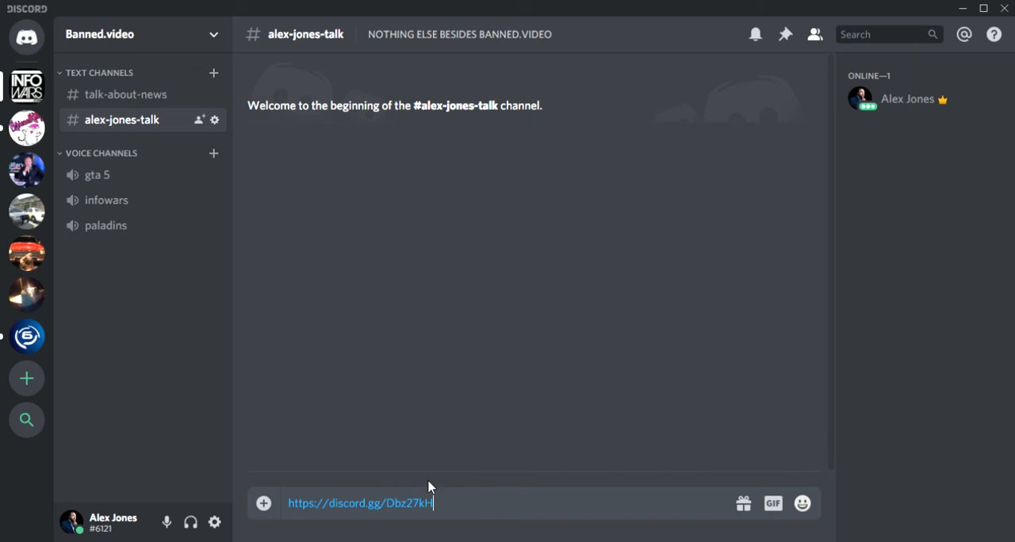
key("Enter")
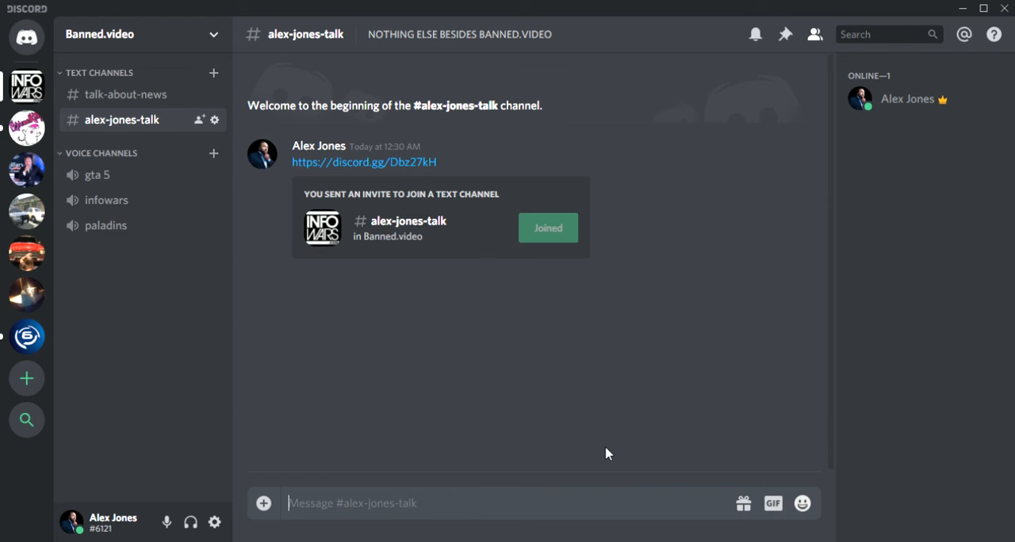
mouse_move(340, 167)
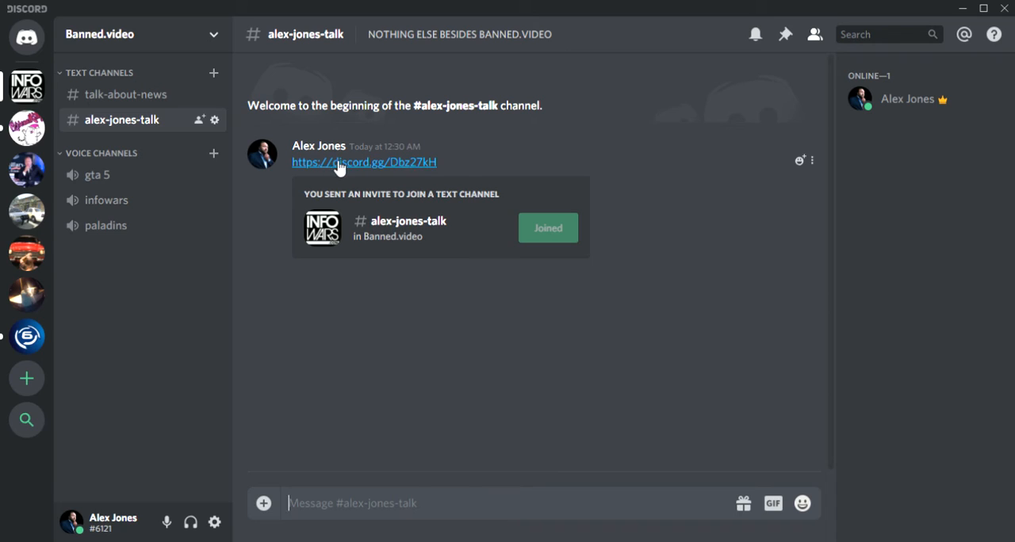
mouse_move(476, 212)
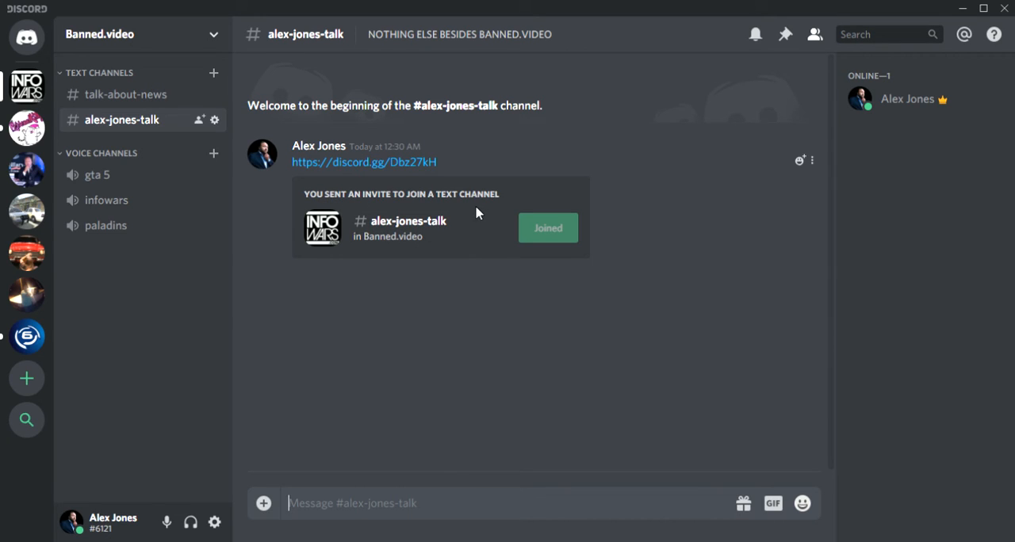
mouse_move(357, 241)
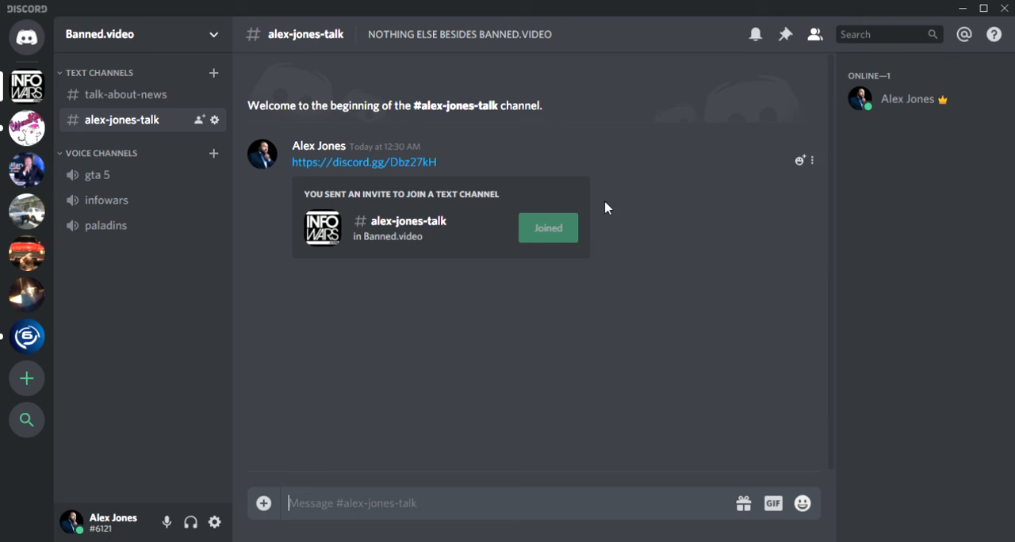
mouse_move(114, 128)
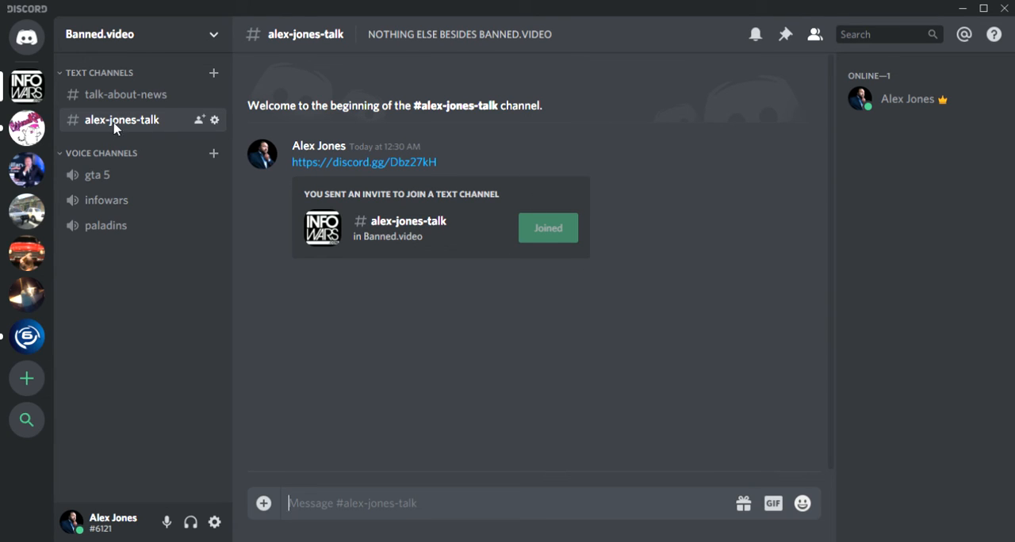
mouse_move(476, 234)
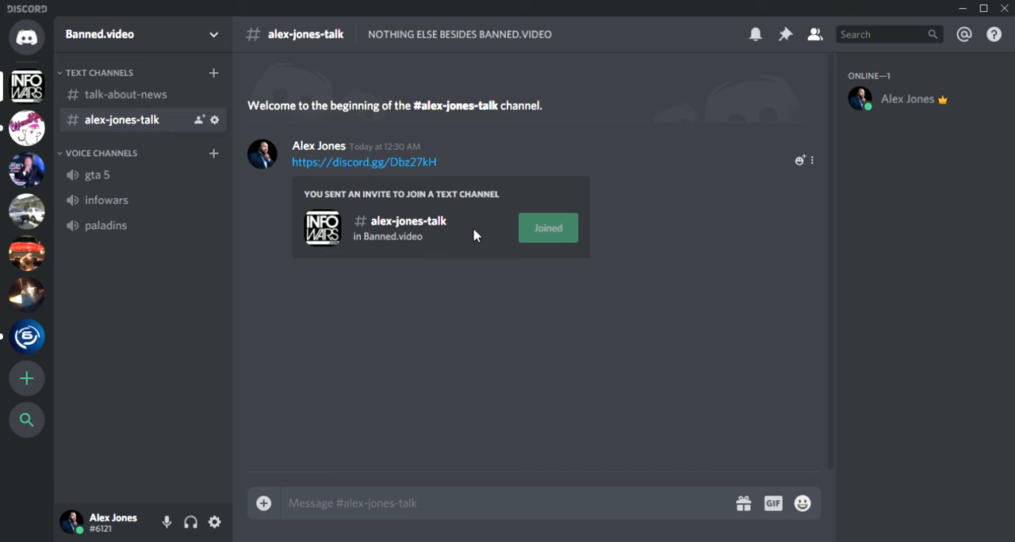
mouse_move(338, 311)
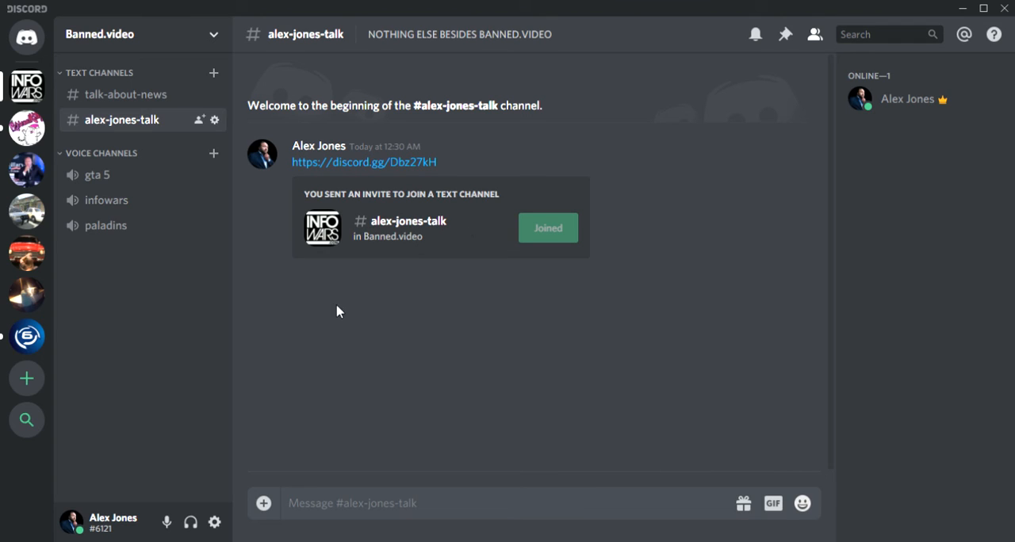
mouse_move(333, 319)
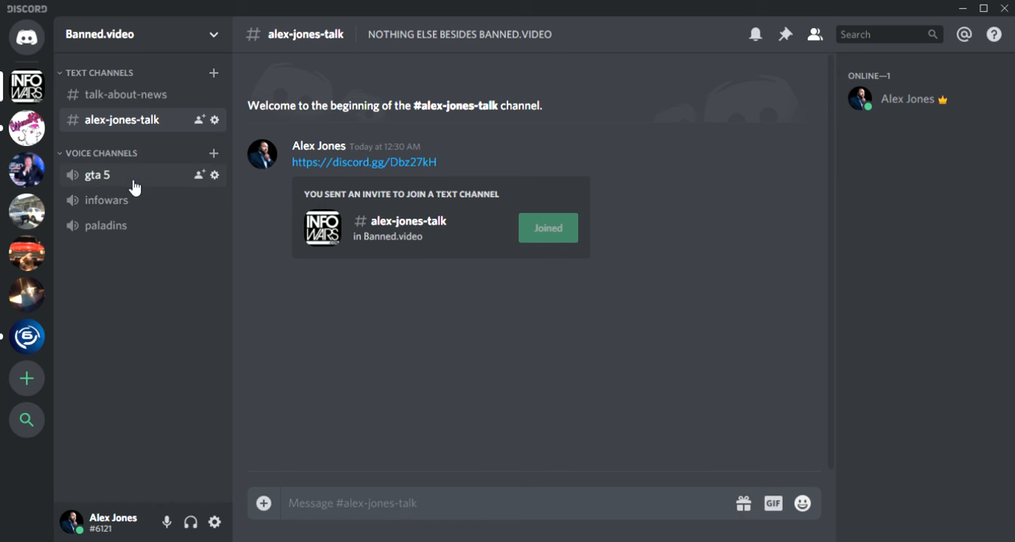
mouse_move(135, 238)
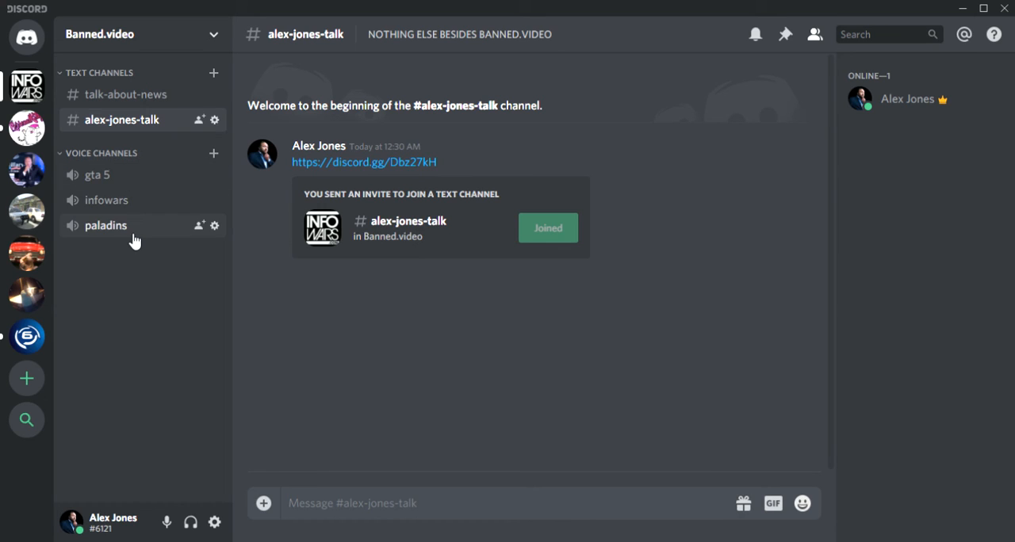
mouse_move(96, 174)
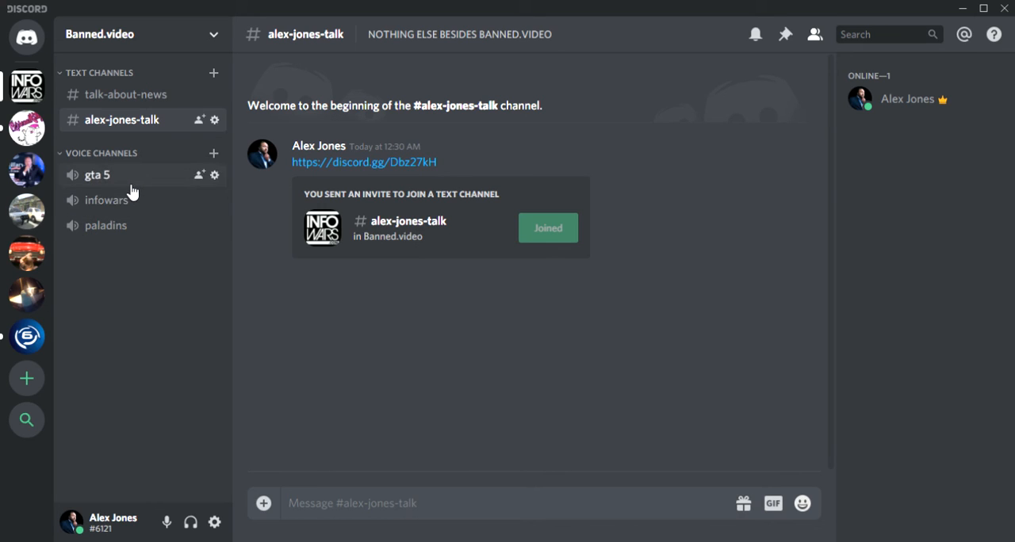
- Connect to the gta 5 voice channel and generate a never-expiring invite link for it
left_click(97, 174)
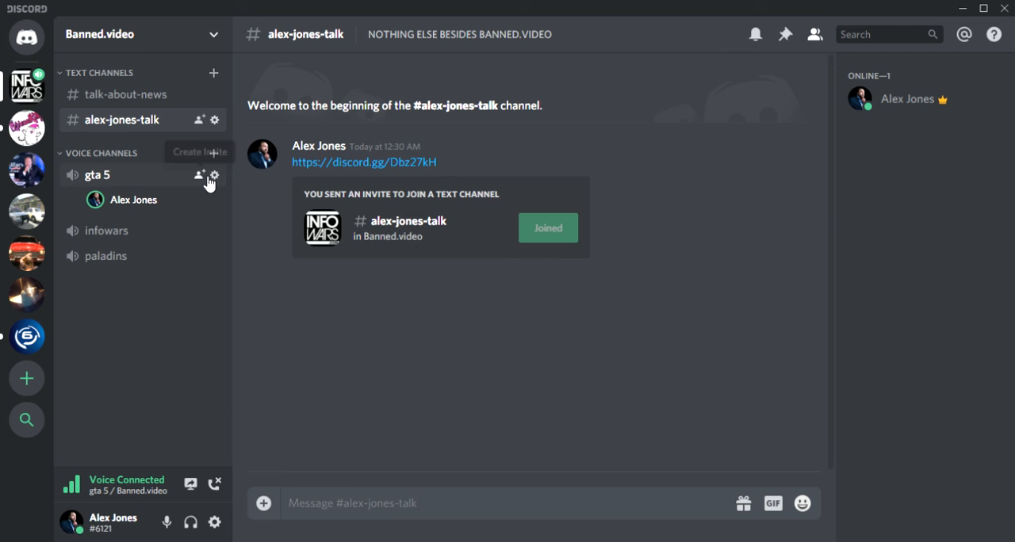
left_click(199, 152)
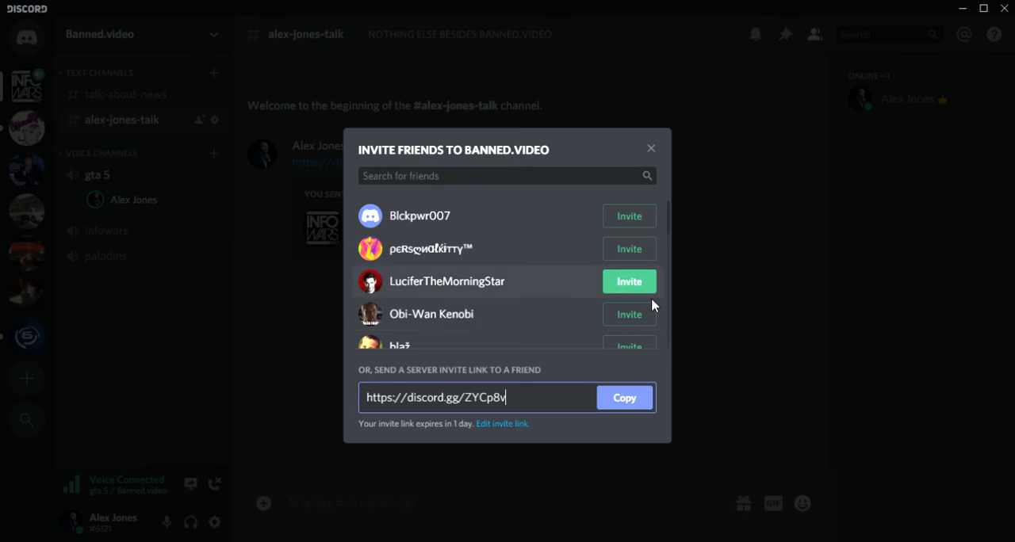
left_click(501, 423)
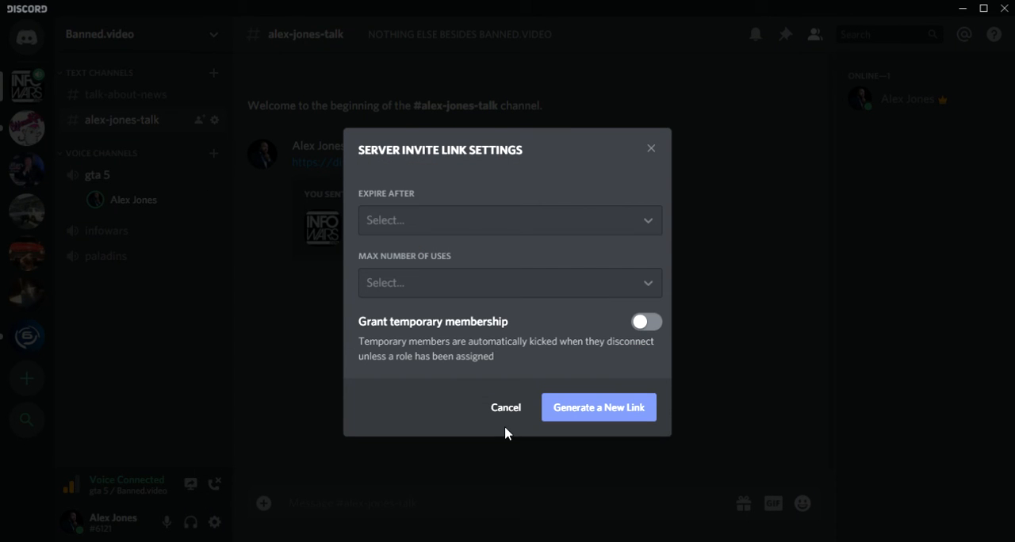
left_click(509, 220)
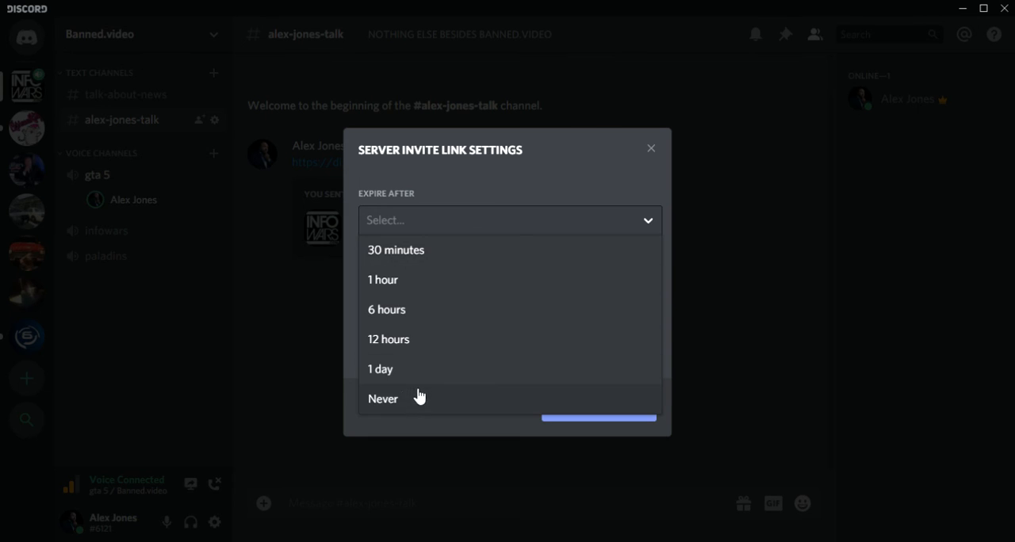
left_click(383, 399)
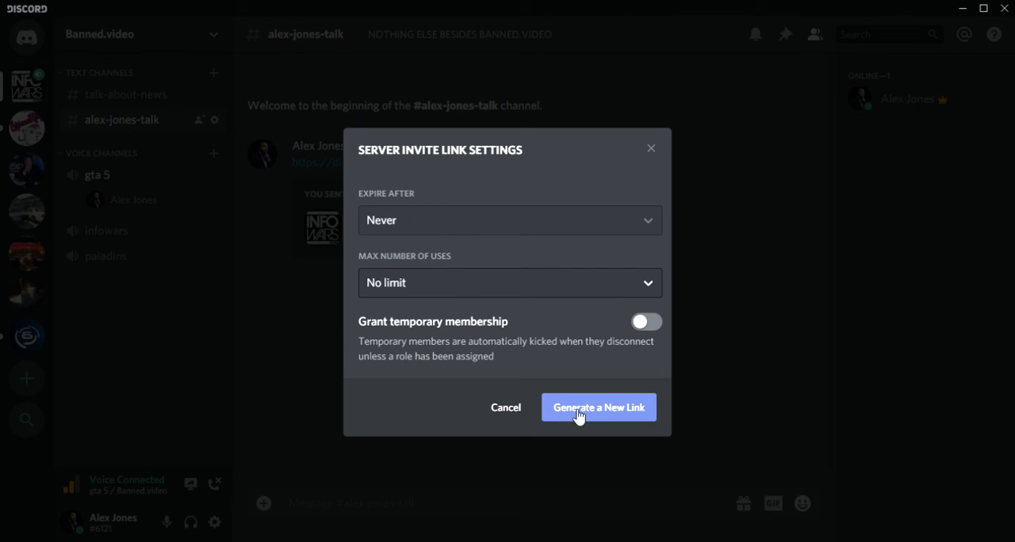
left_click(600, 407)
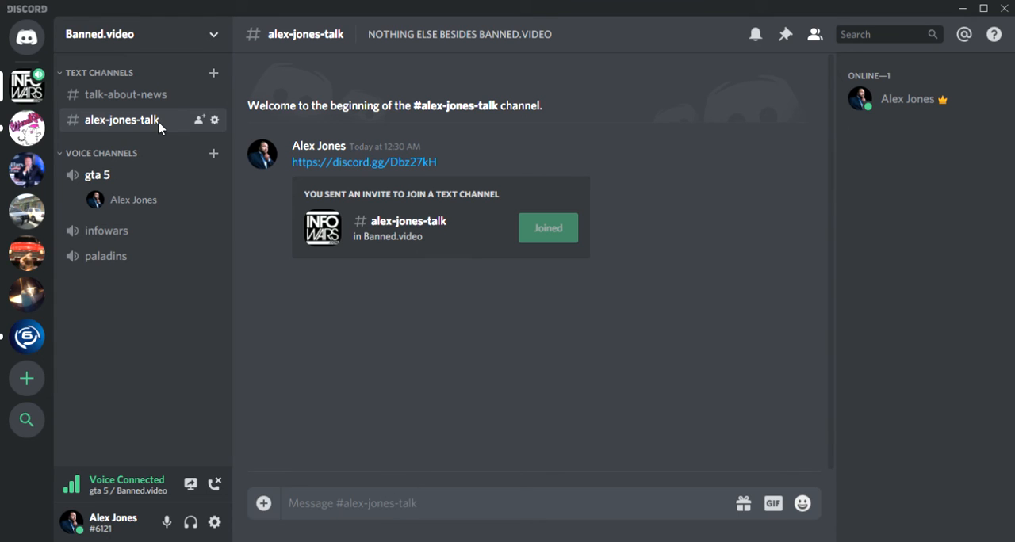
type("https://discord.gg/84Pqaon")
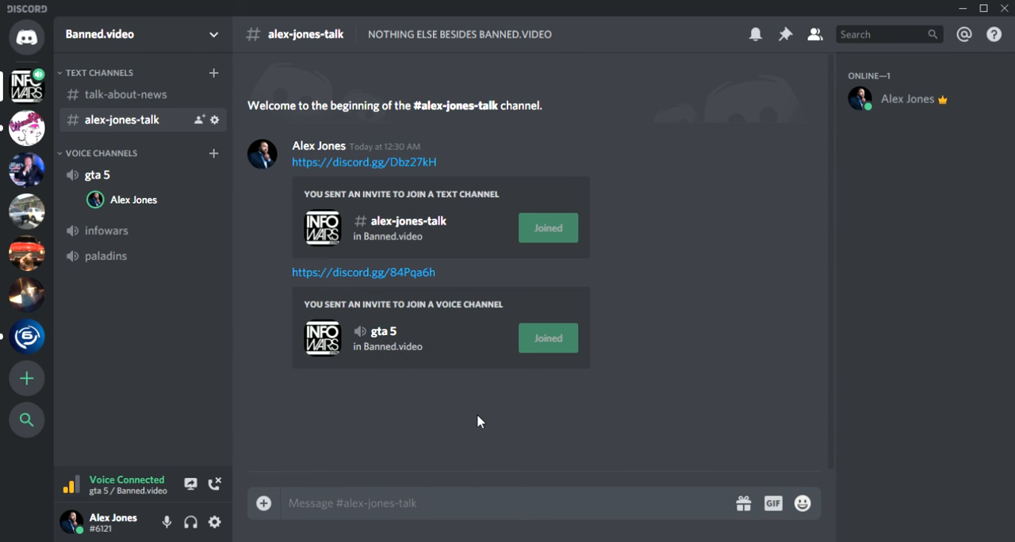
mouse_move(228, 189)
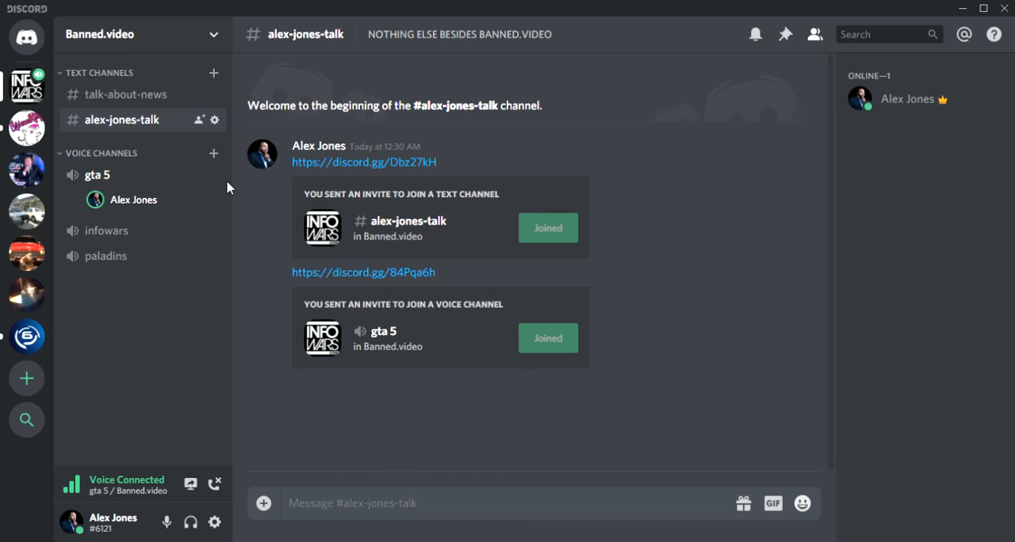
mouse_move(203, 190)
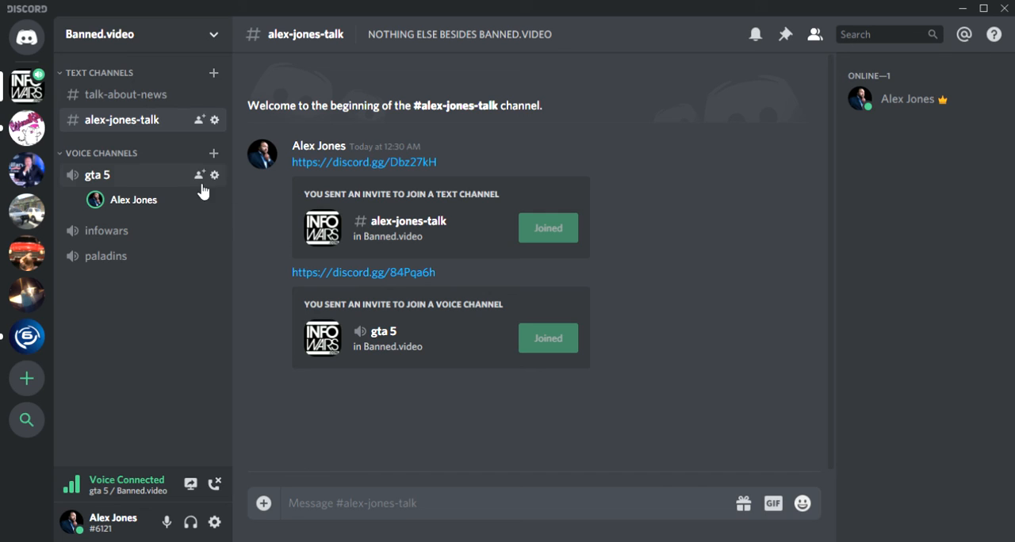
mouse_move(939, 103)
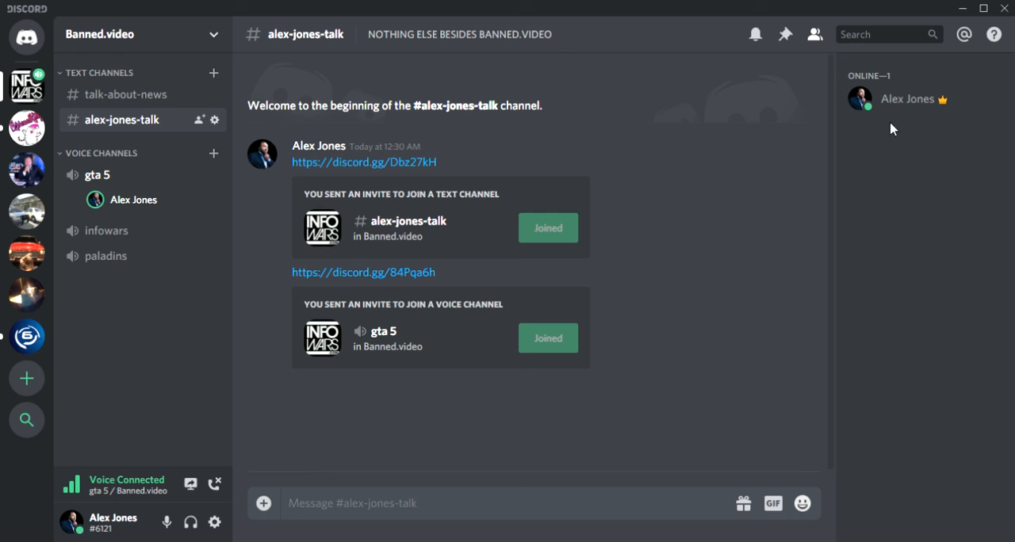
mouse_move(939, 108)
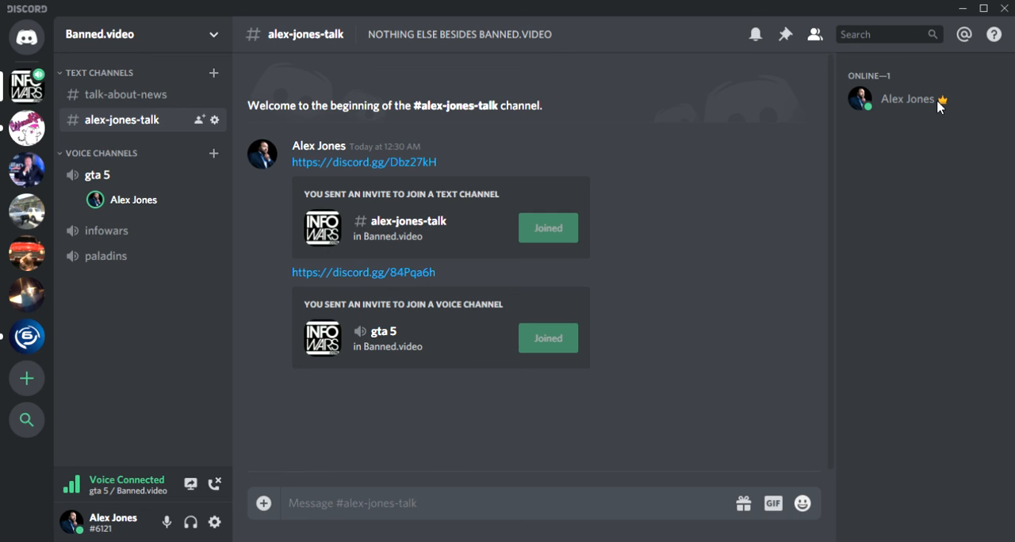